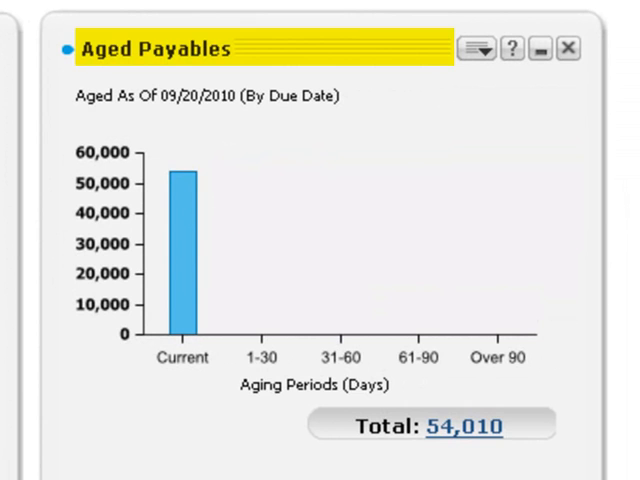
Refresh the Aged Payables snapshot, then drill into the Aged Receivables 28,908 total.
left_click(478, 48)
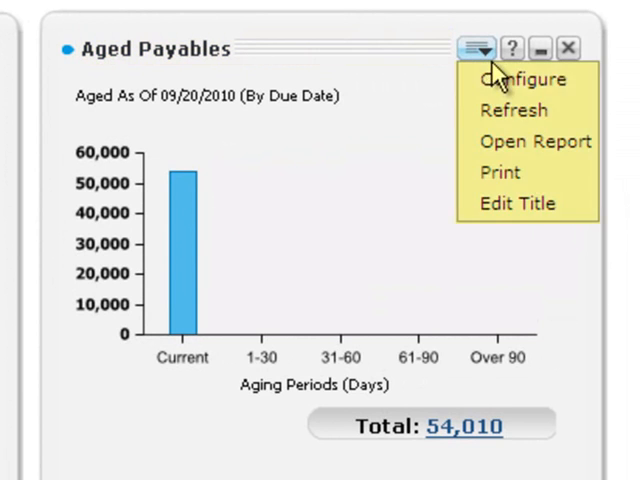
mouse_move(516, 110)
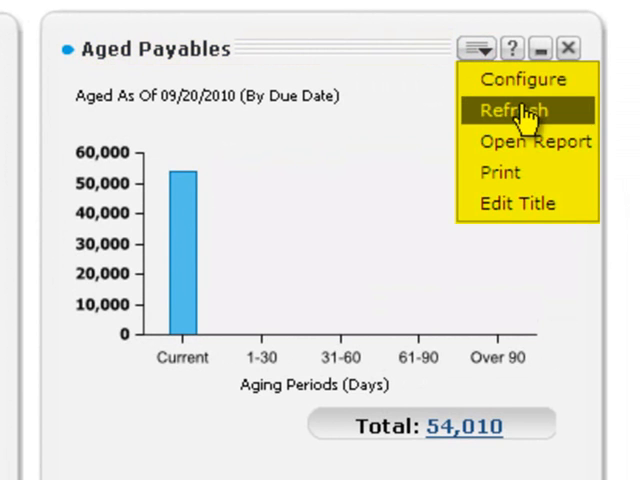
left_click(508, 110)
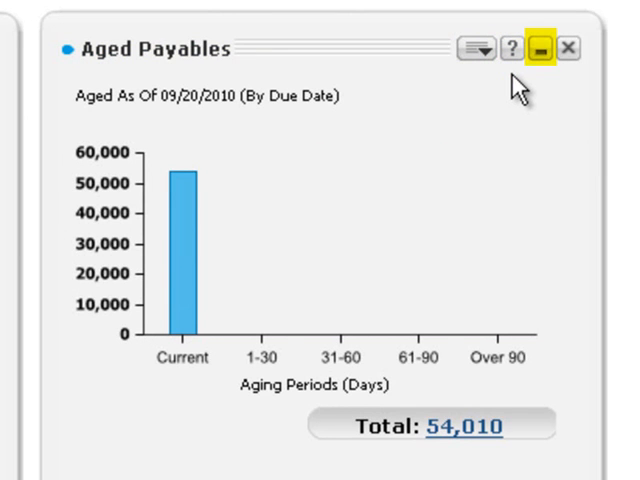
mouse_move(564, 48)
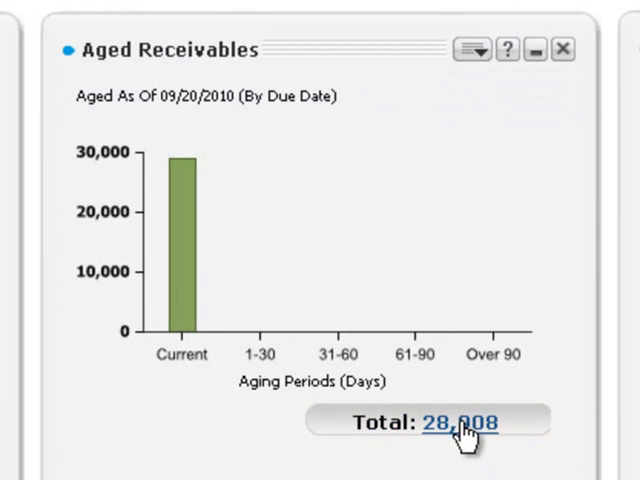
left_click(456, 422)
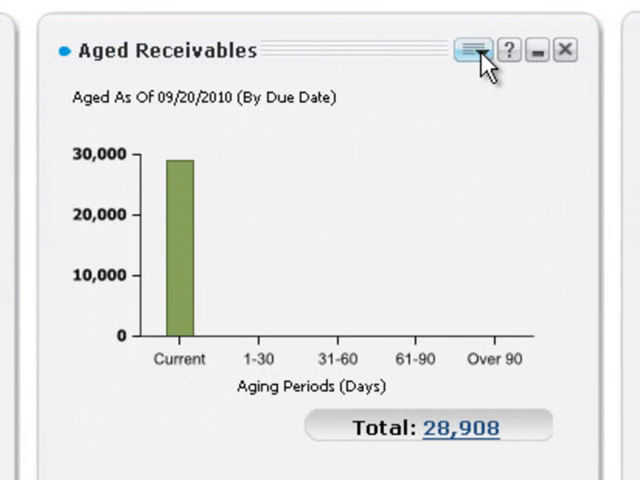
Configure the Aged Receivables snapshot to age by Due Date as of 09/20/2010.
left_click(476, 50)
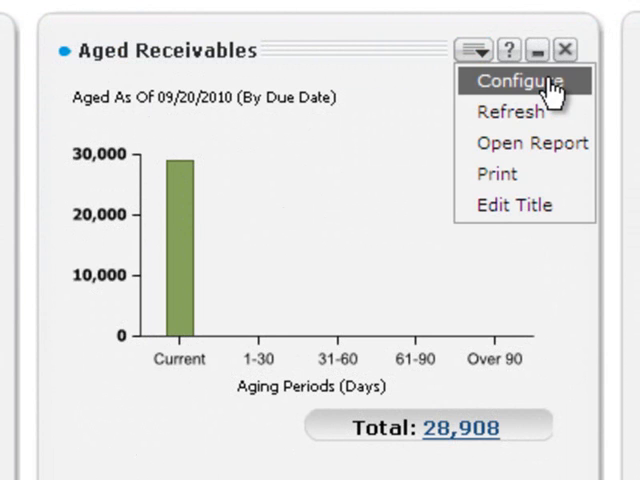
left_click(520, 80)
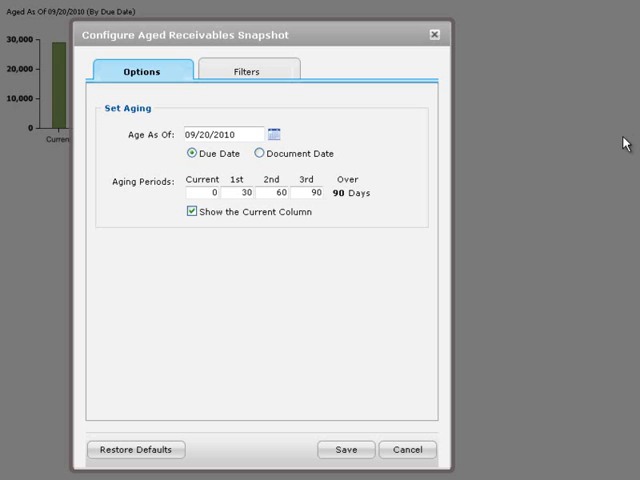
mouse_move(624, 142)
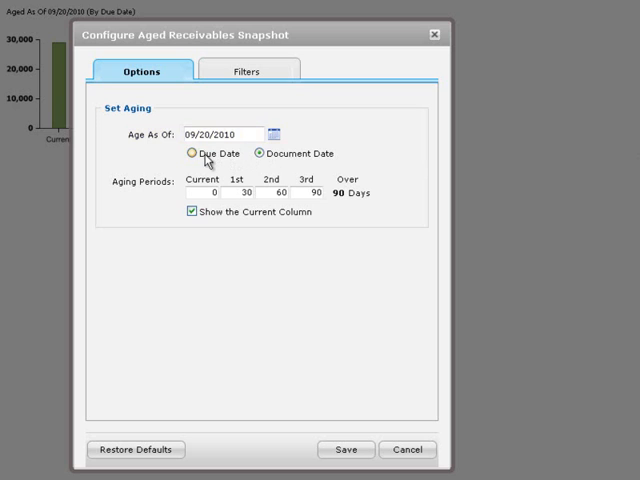
left_click(188, 154)
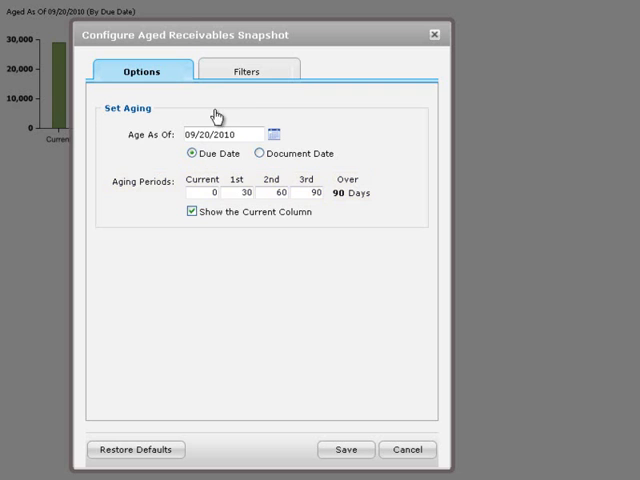
Limit the snapshot's transaction types to Invoice only, excluding credit notes and others.
left_click(256, 70)
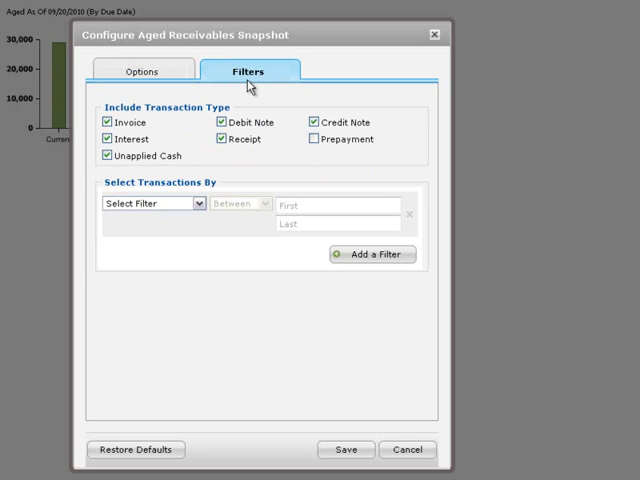
mouse_move(230, 92)
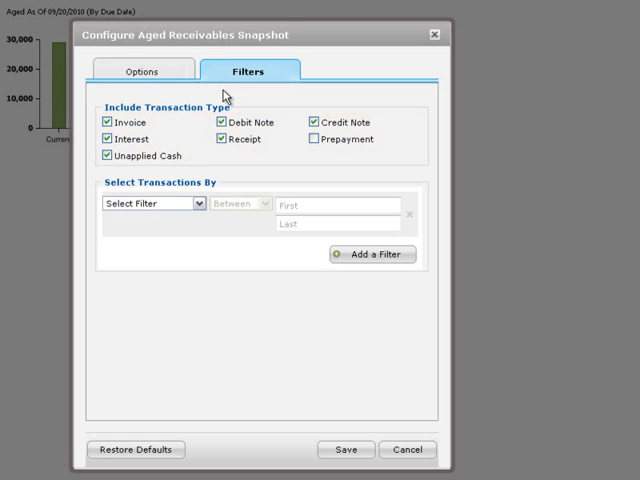
left_click(104, 140)
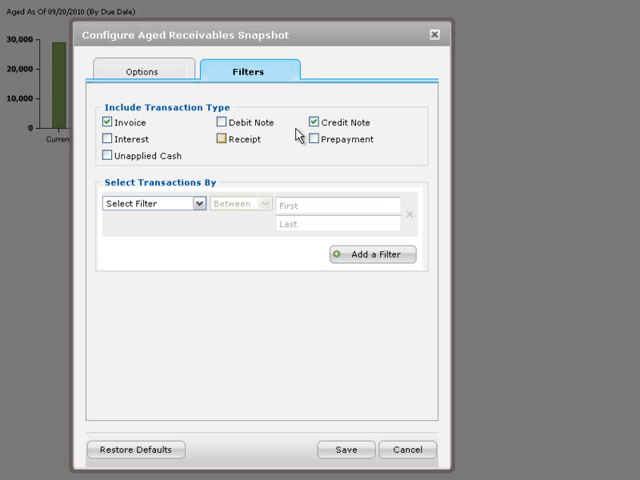
left_click(312, 122)
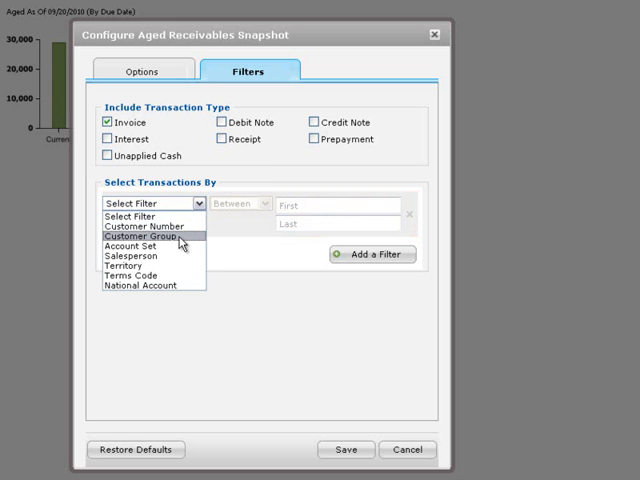
Filter the snapshot to Customer Group Is RTL (Retail Sales Group).
left_click(148, 236)
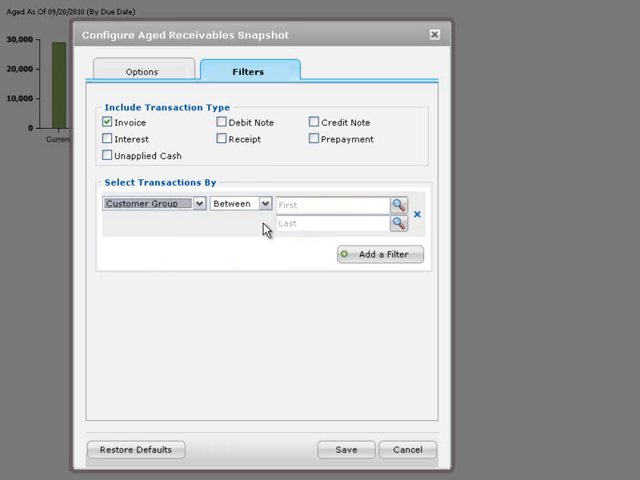
left_click(236, 204)
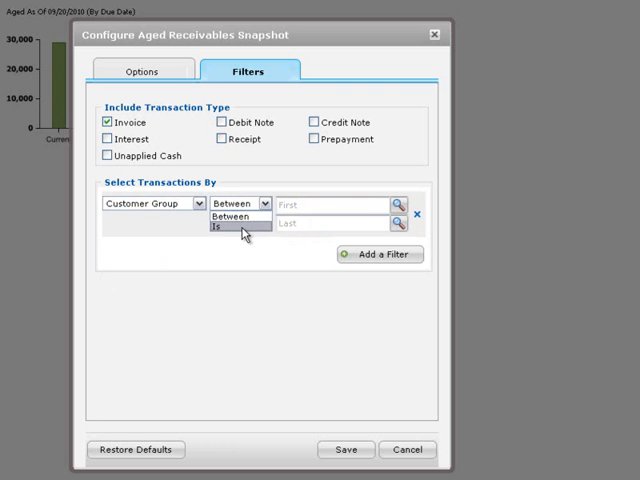
left_click(224, 228)
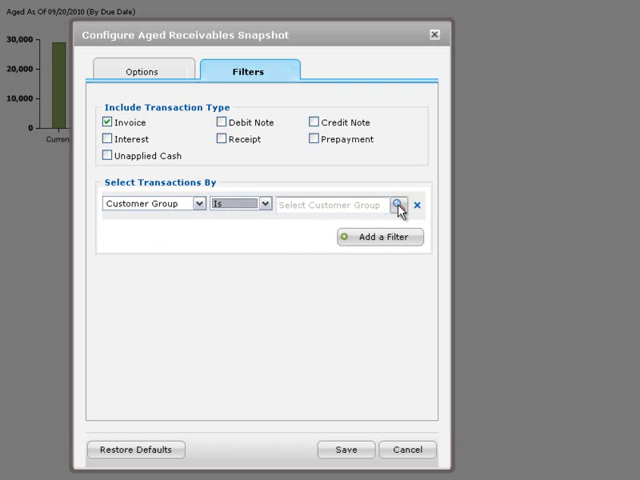
left_click(400, 204)
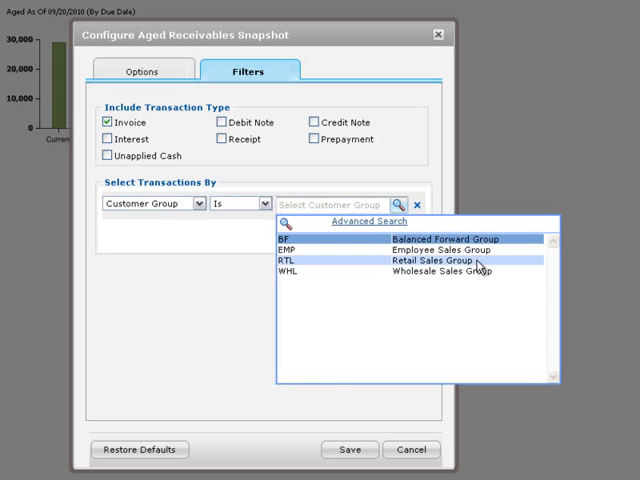
left_click(360, 260)
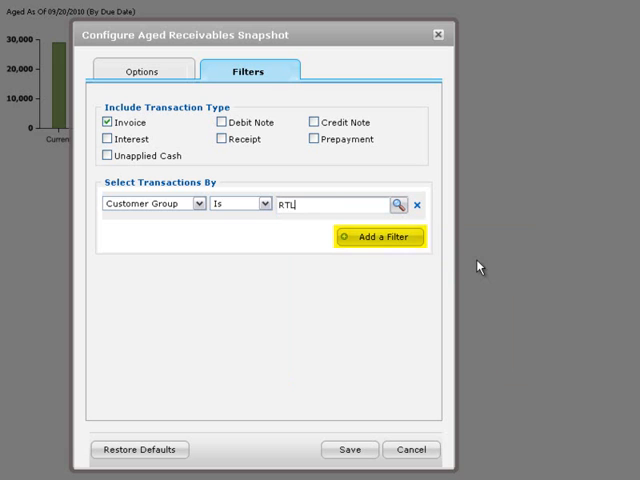
mouse_move(380, 236)
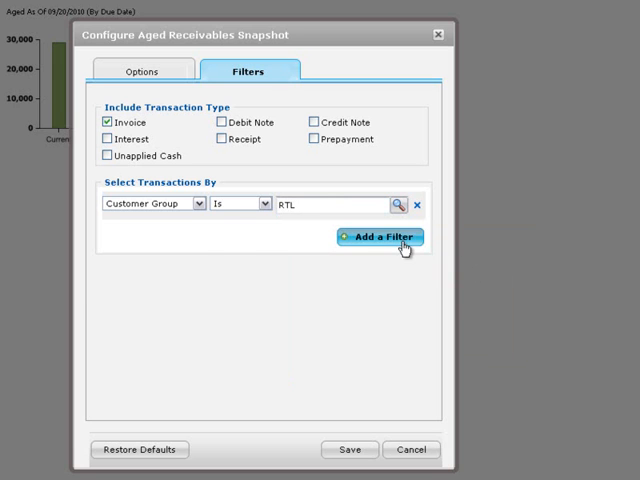
left_click(380, 236)
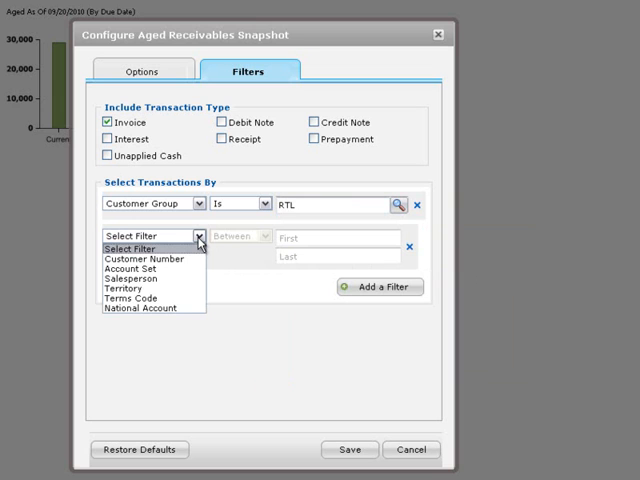
mouse_move(144, 260)
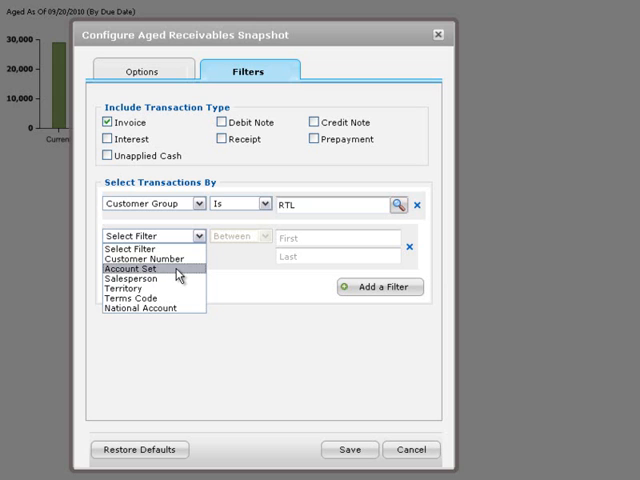
mouse_move(150, 290)
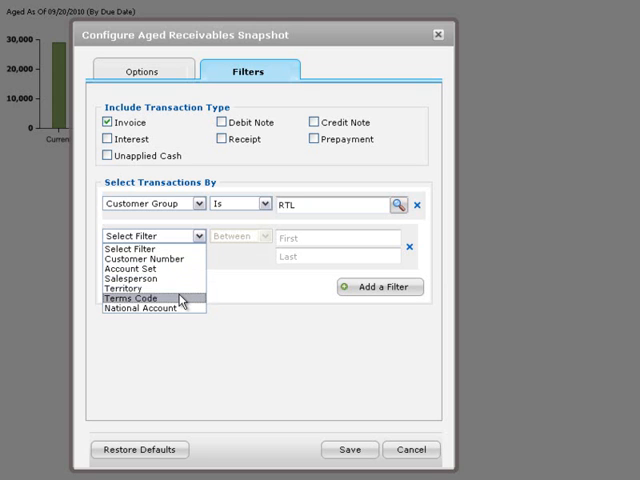
mouse_move(150, 308)
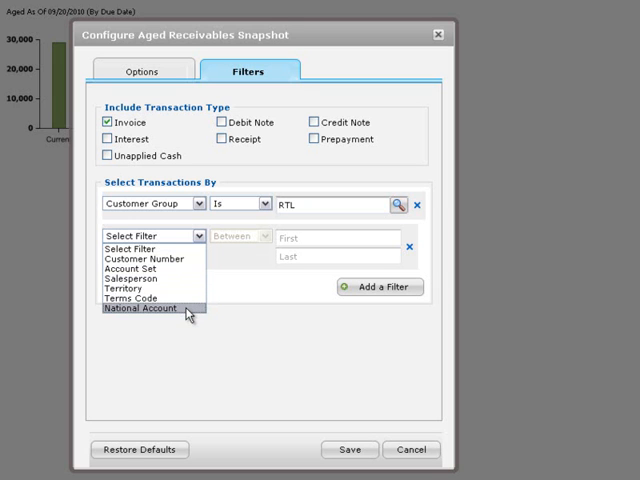
left_click(156, 236)
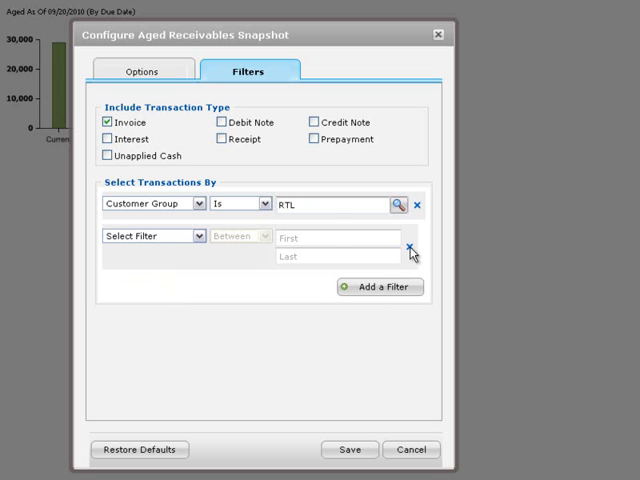
left_click(412, 250)
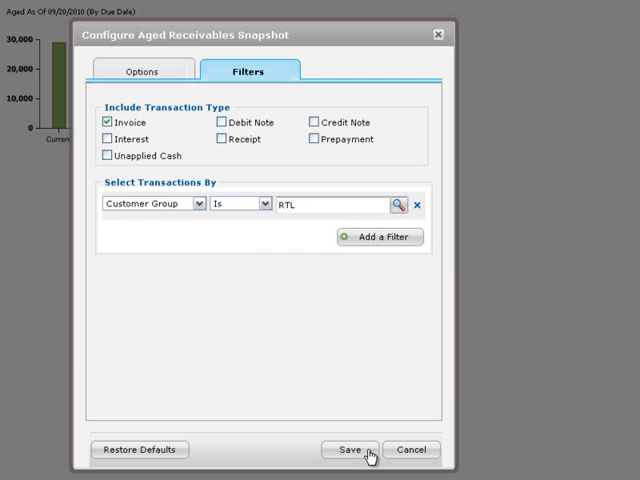
Save the RTL-filtered settings so the snapshot totals 6,670, all current.
left_click(346, 448)
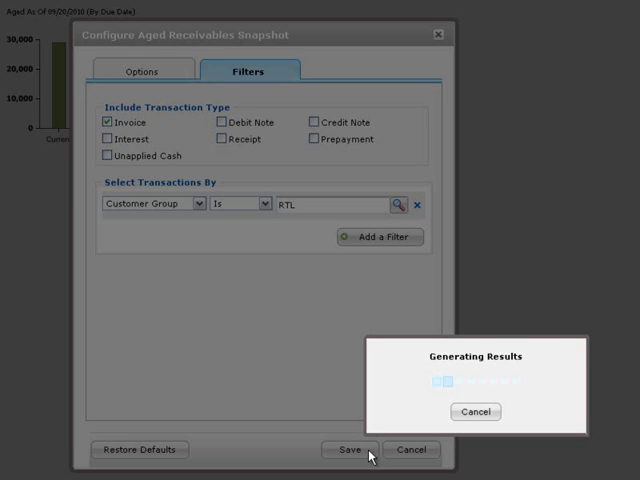
left_click(348, 450)
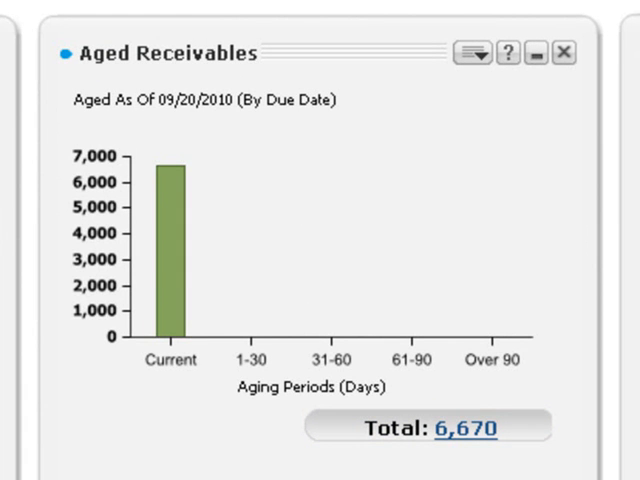
left_click(478, 52)
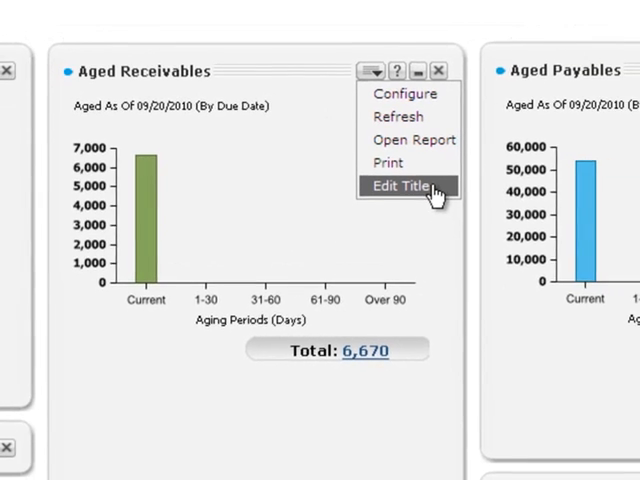
Rename the Aged Receivables snapshot to 'AR Retail' and save the title.
left_click(400, 186)
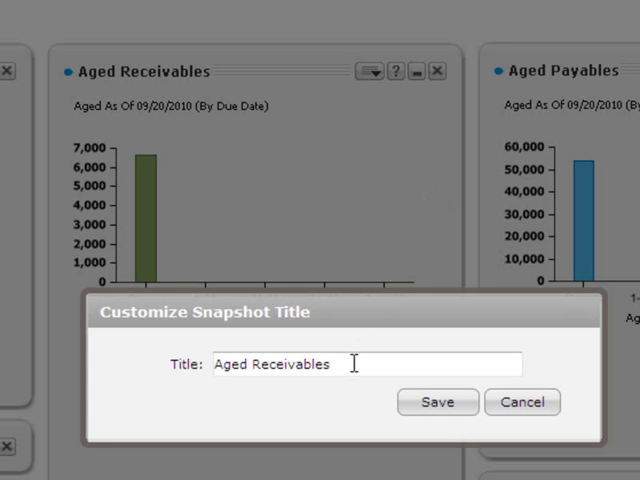
type("AR")
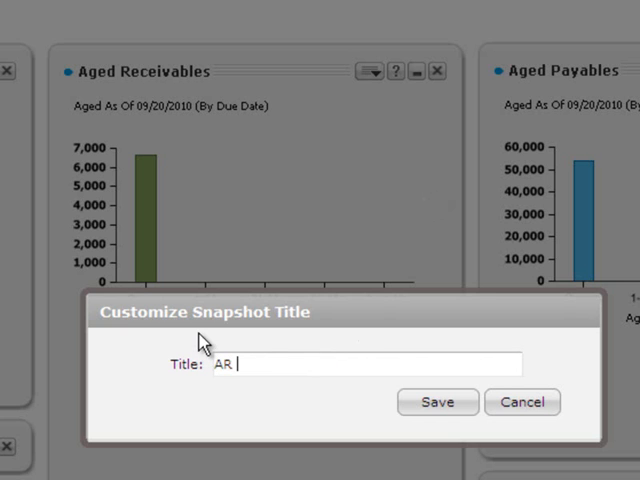
type("Retail")
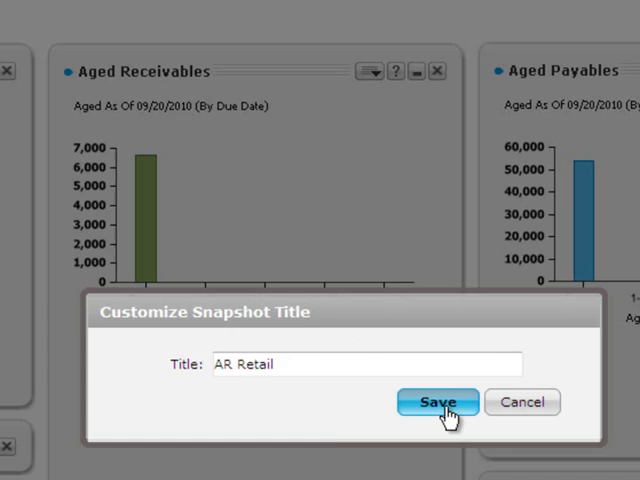
left_click(436, 402)
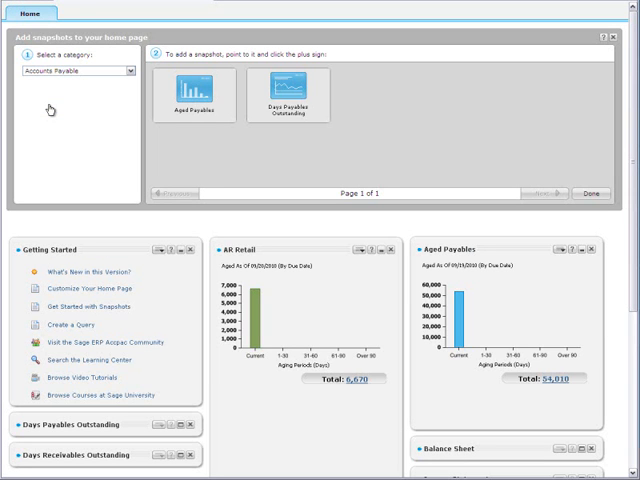
Add the Aged Receivables (2) snapshot from Accounts Receivable to the home page.
left_click(128, 72)
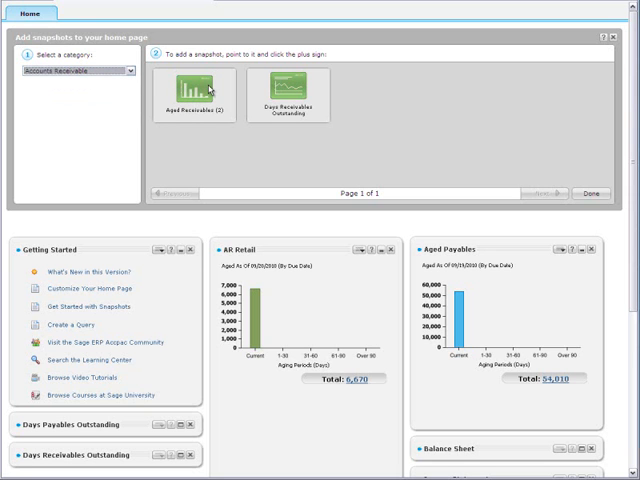
left_click(192, 92)
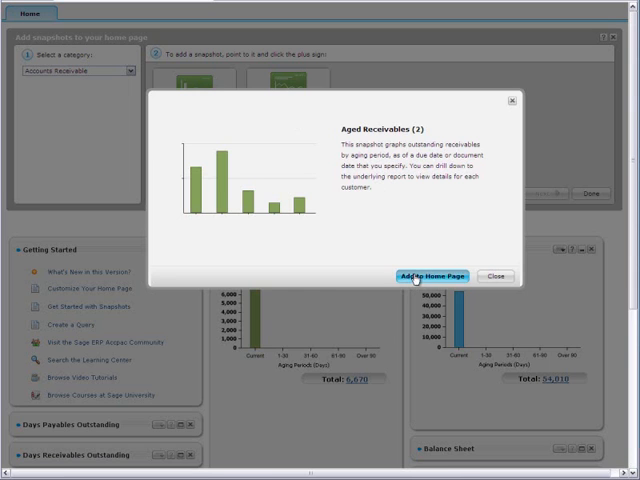
left_click(430, 276)
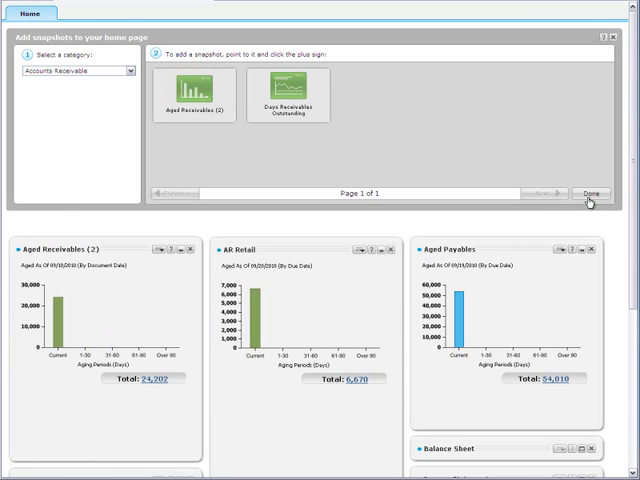
left_click(590, 194)
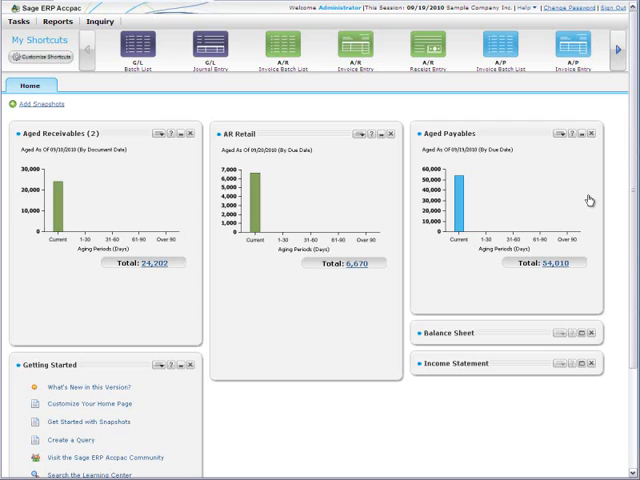
scroll("down", 3)
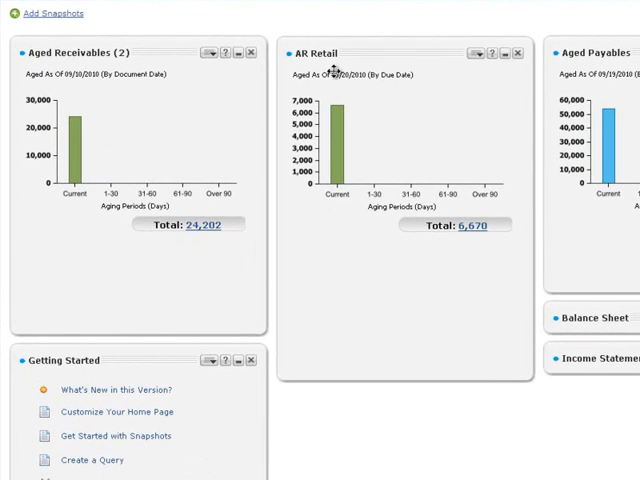
Open the Aged Receivables (2) snapshot's configuration at its transaction filters.
left_click(212, 52)
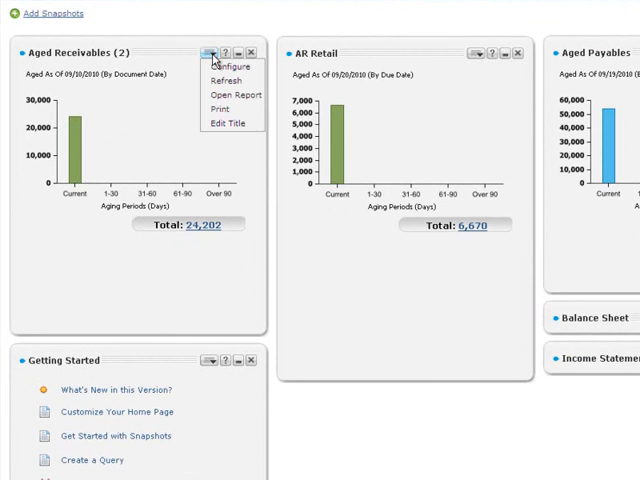
mouse_move(232, 66)
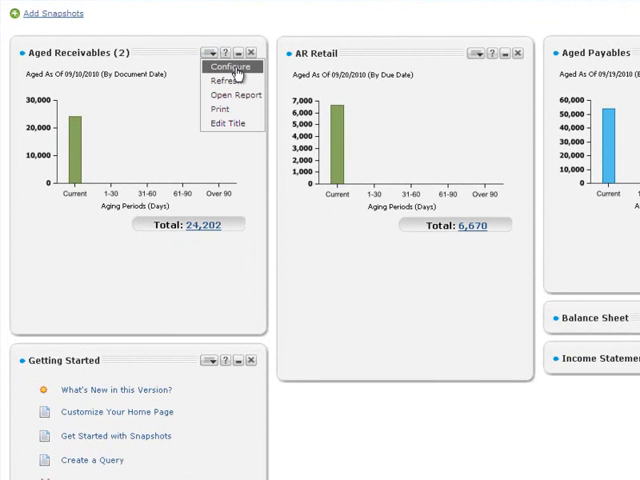
left_click(232, 66)
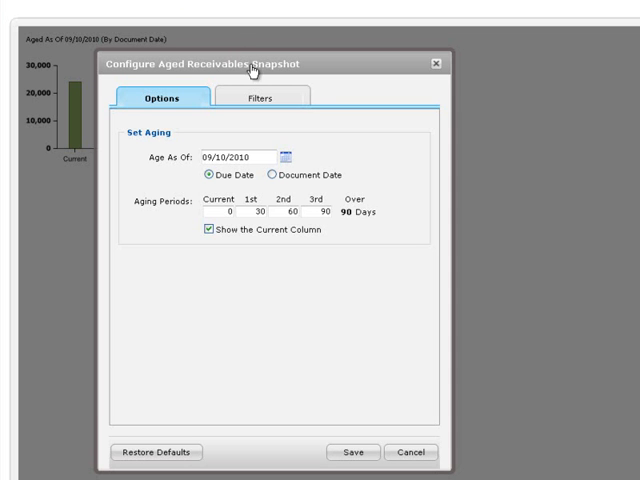
left_click(260, 98)
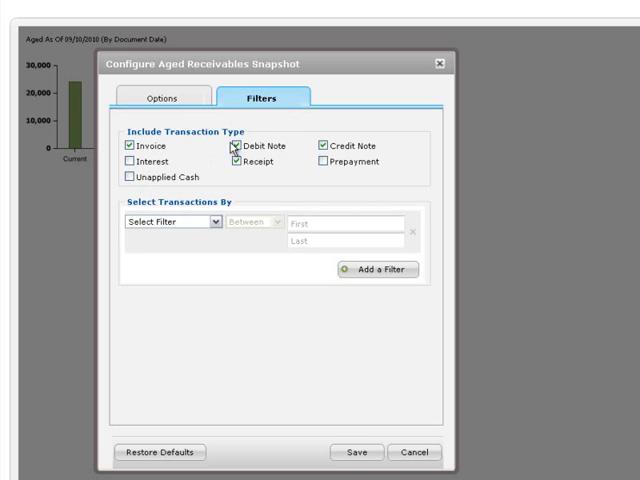
Keep invoices only, filter to Customer Group Is WHL, and save the settings.
left_click(236, 144)
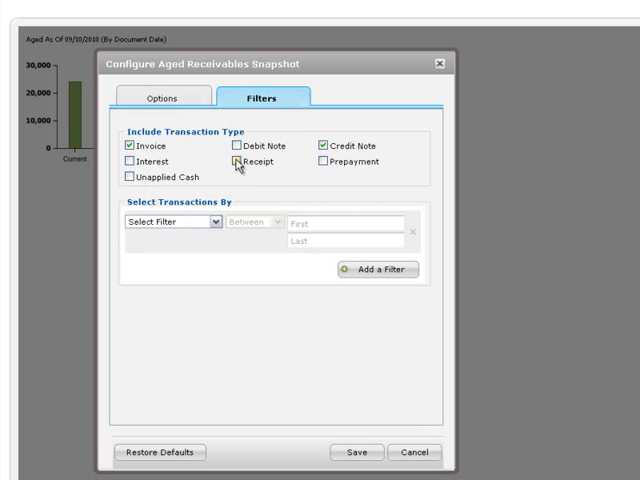
left_click(324, 144)
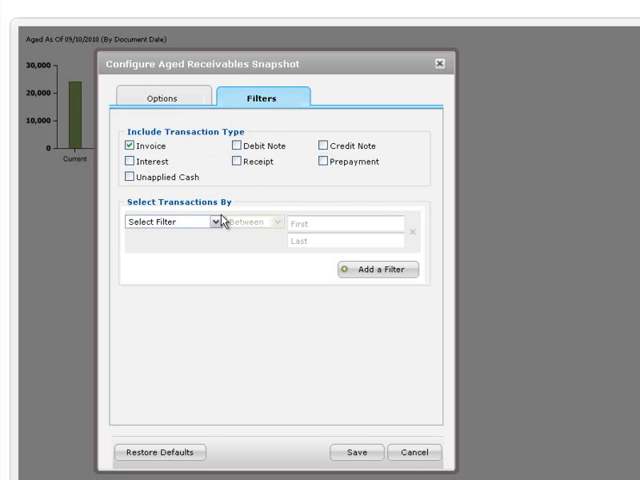
left_click(216, 222)
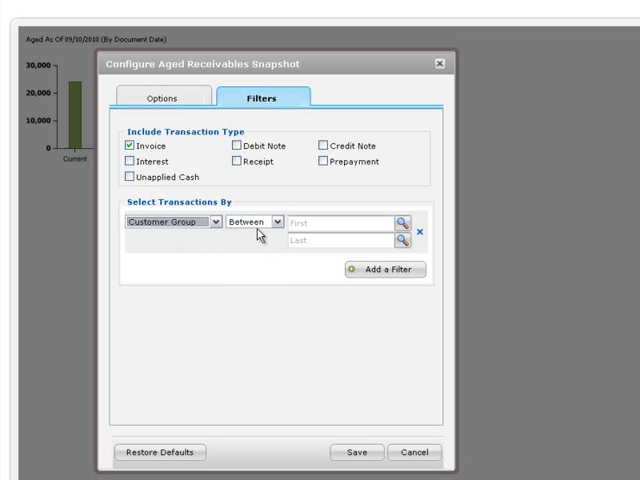
left_click(278, 224)
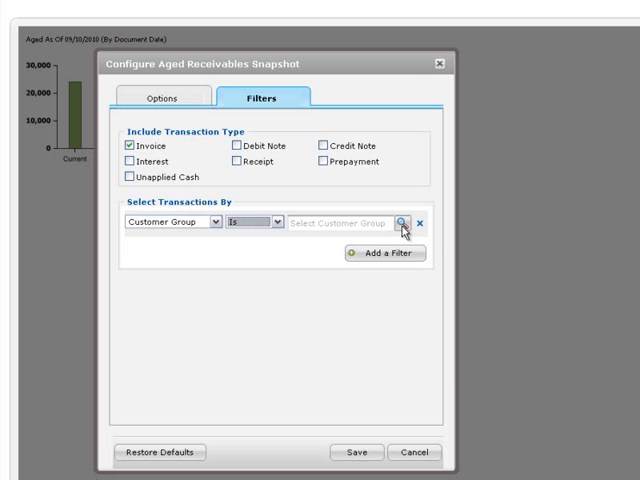
left_click(402, 222)
type("WHL")
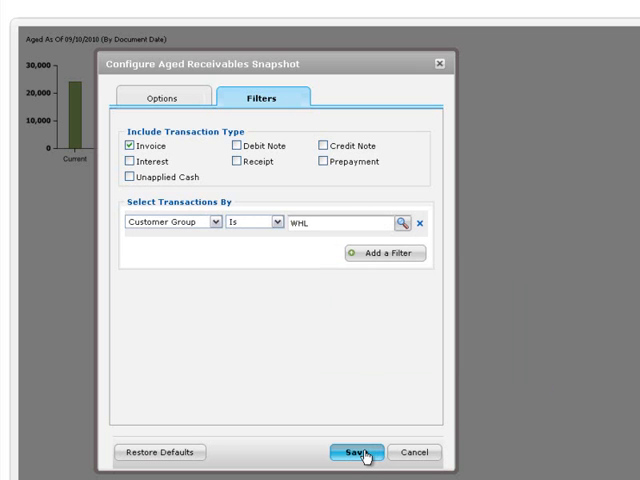
left_click(356, 452)
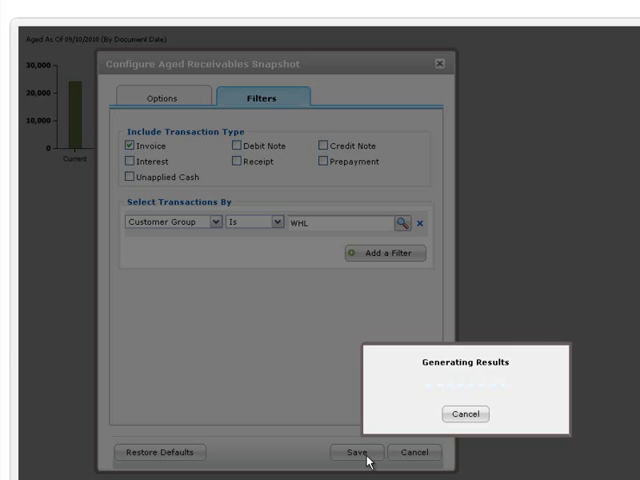
left_click(352, 452)
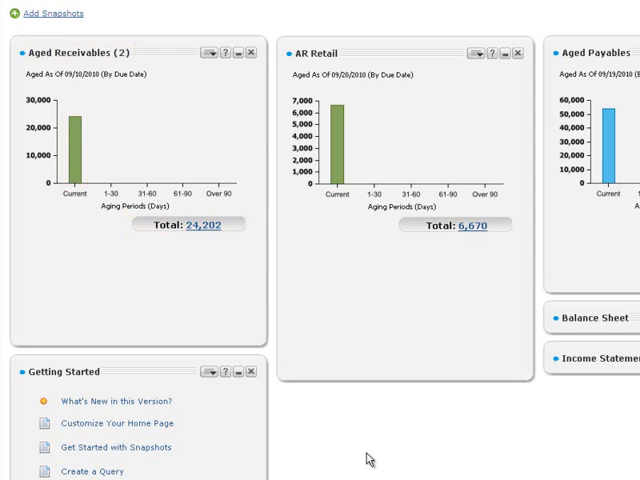
mouse_move(178, 128)
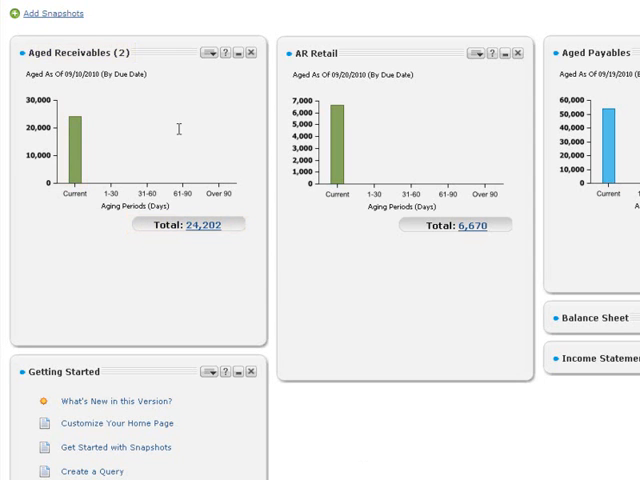
mouse_move(96, 56)
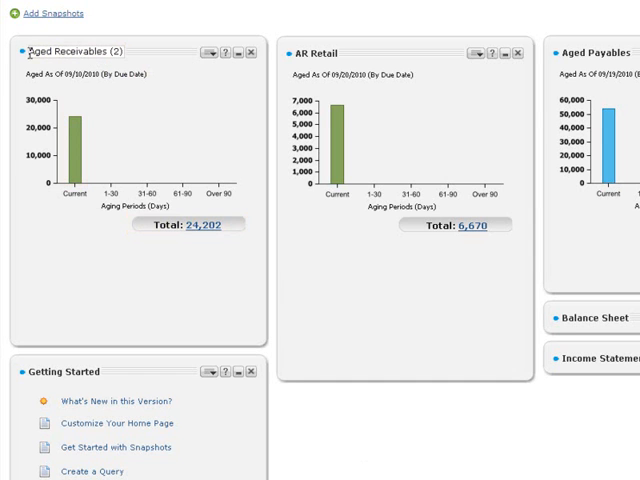
Retitle the second snapshot 'AR Wholesale' and refresh its data.
type("AR WH")
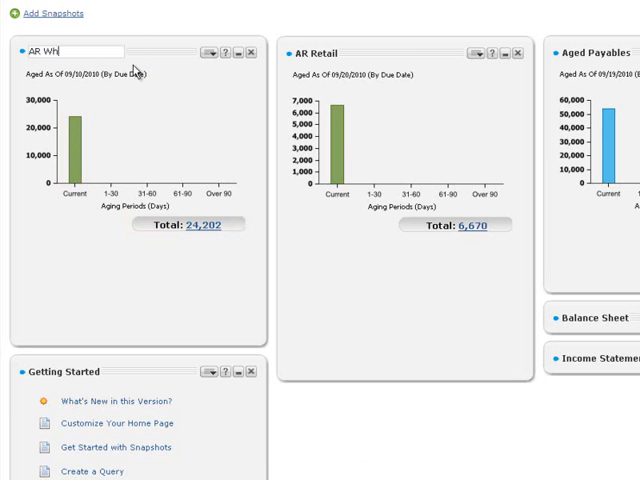
type("olesale")
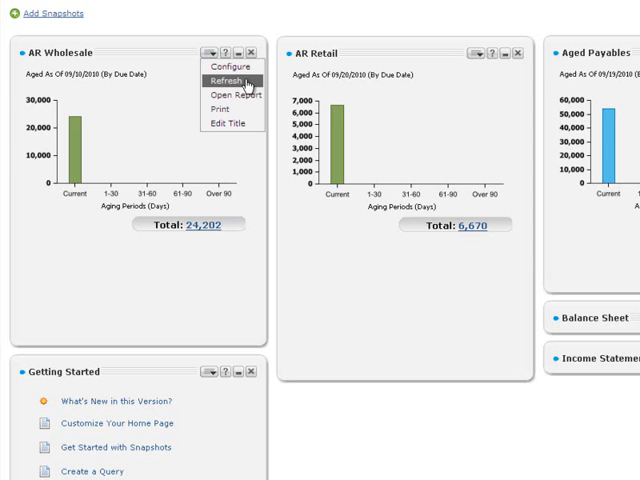
left_click(224, 80)
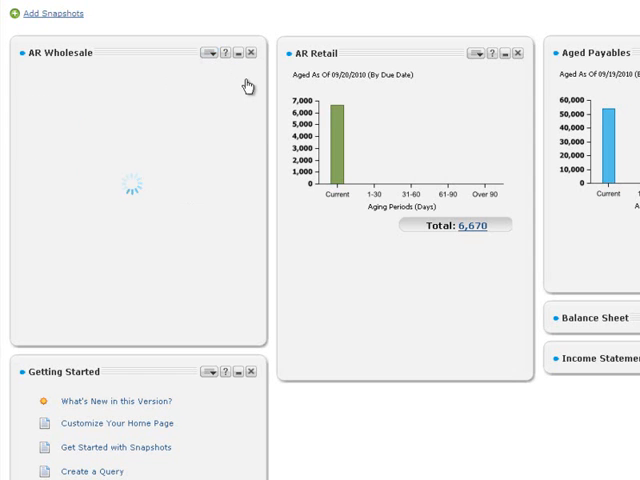